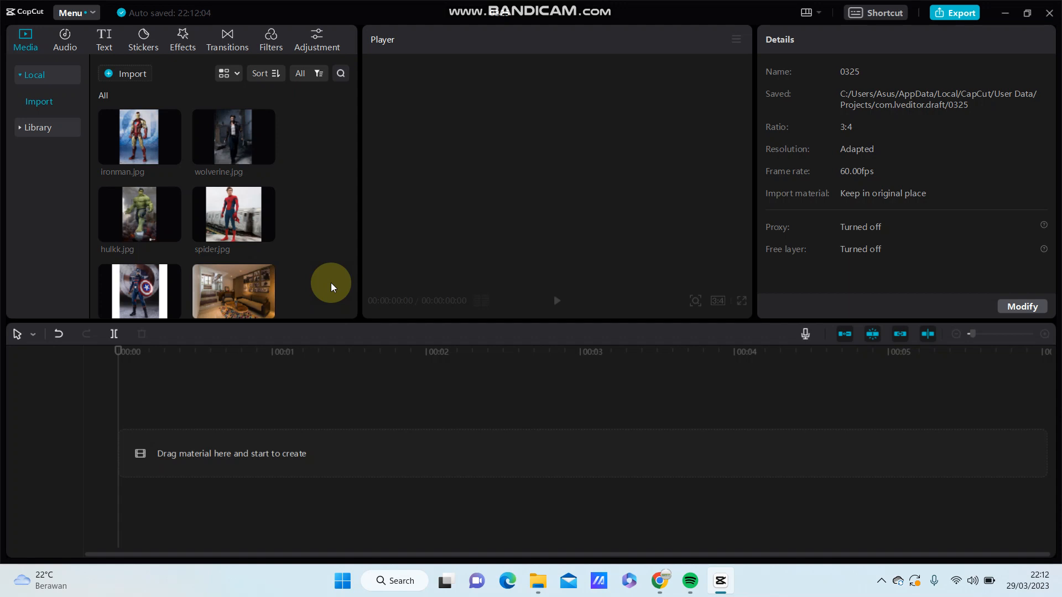
pyautogui.moveTo(252, 306)
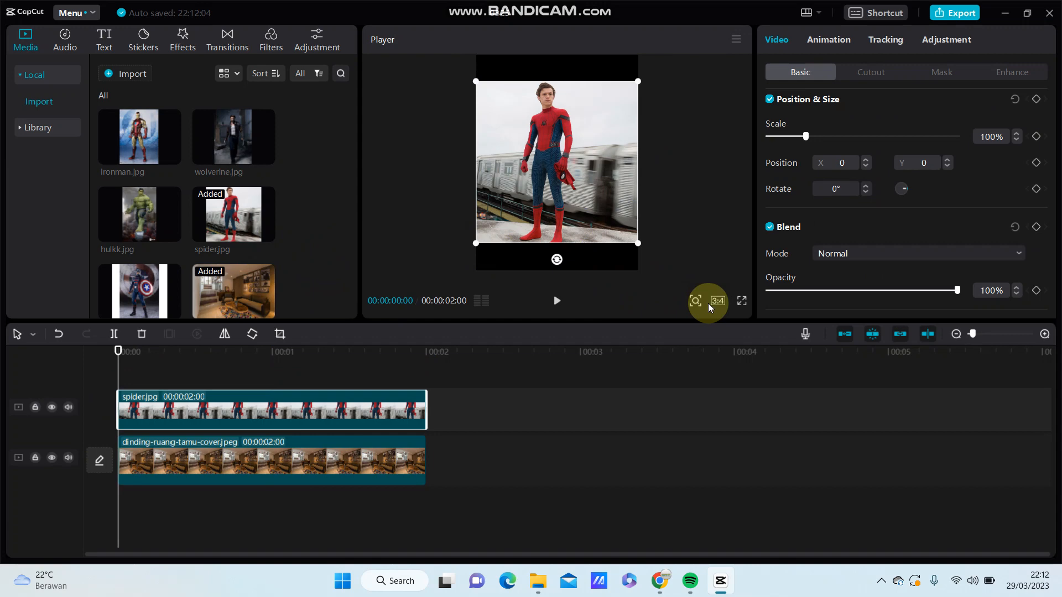
# - Change the project aspect ratio to 4:3 from the Player's ratio list
pyautogui.click(716, 301)
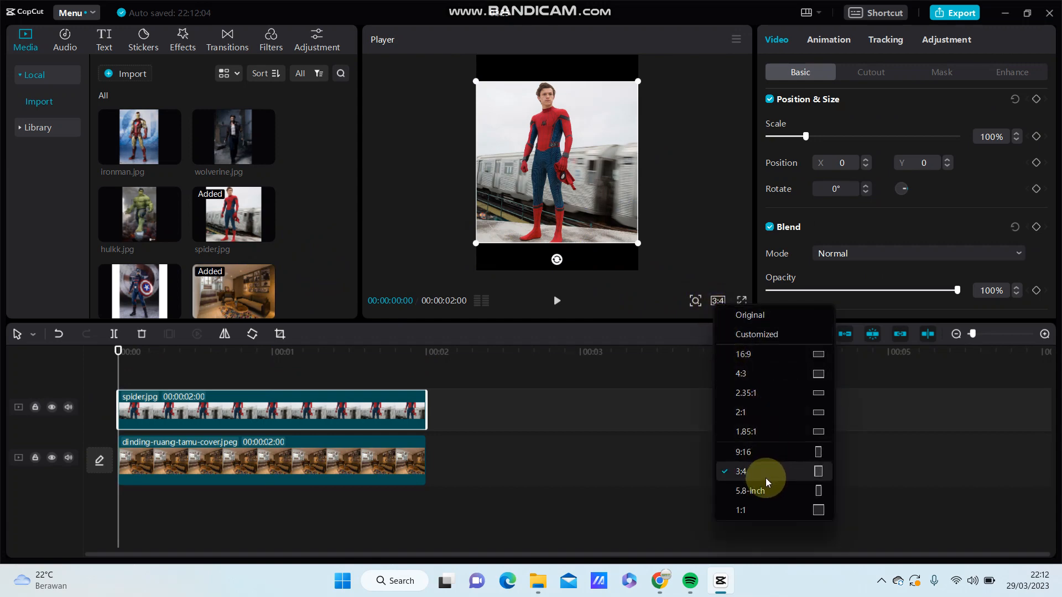
pyautogui.moveTo(779, 374)
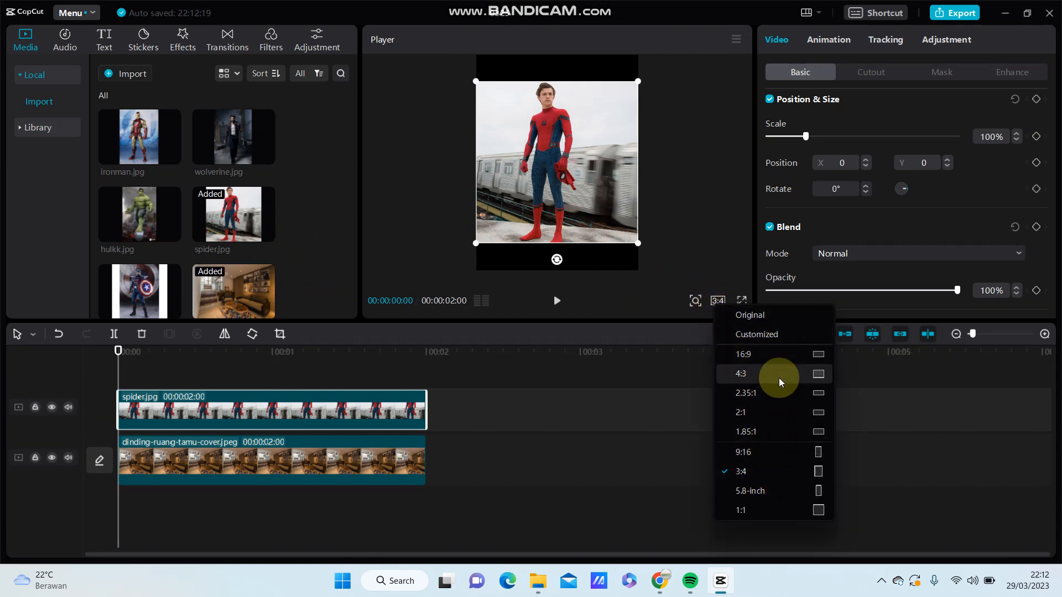
pyautogui.click(740, 374)
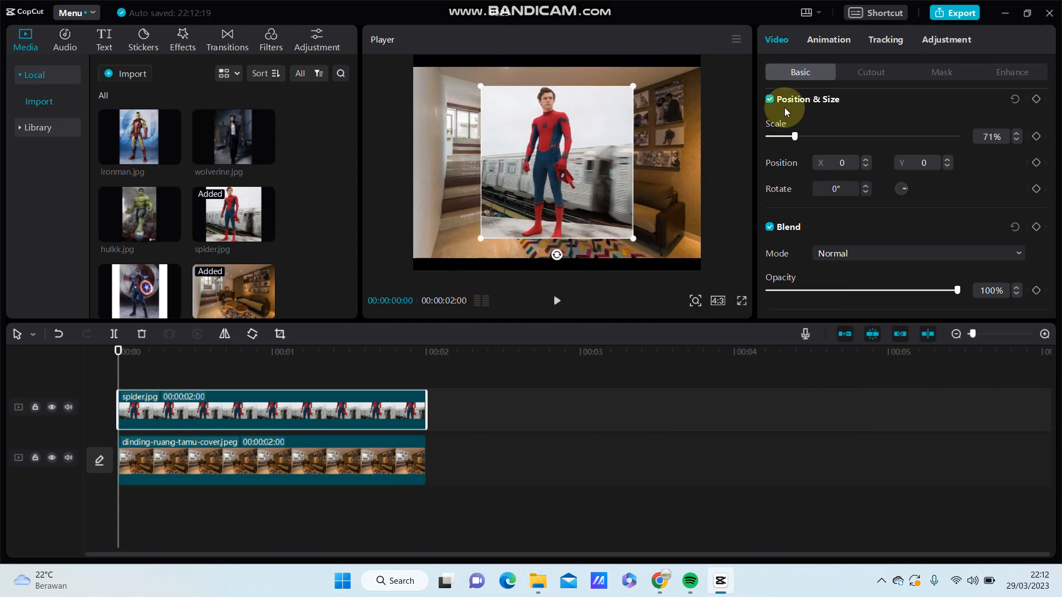
# - Apply Auto cutout to the Spider-Man photo, removing its train-platform background
pyautogui.click(870, 72)
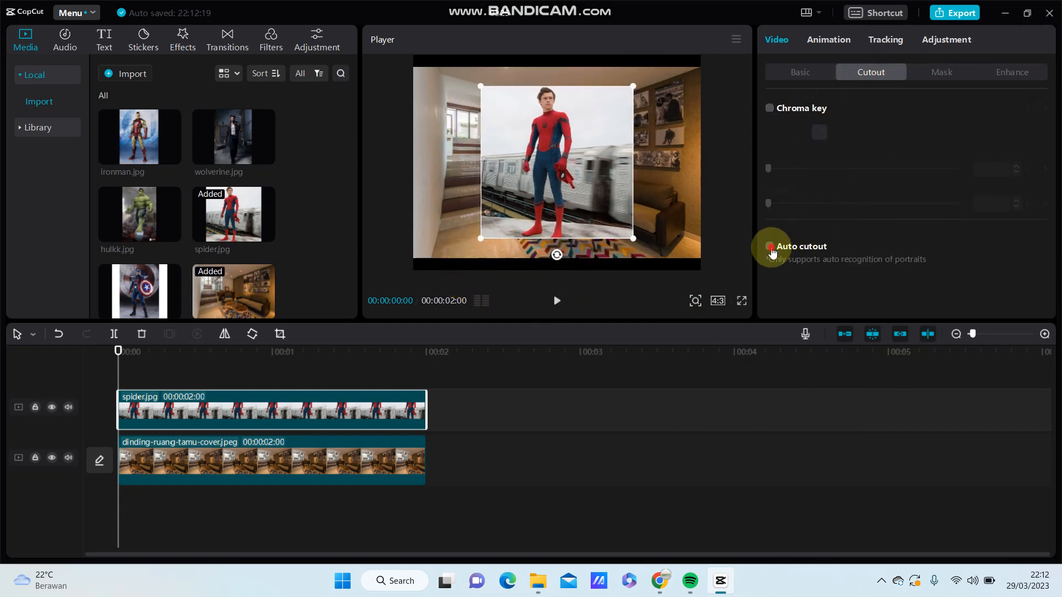
pyautogui.click(769, 246)
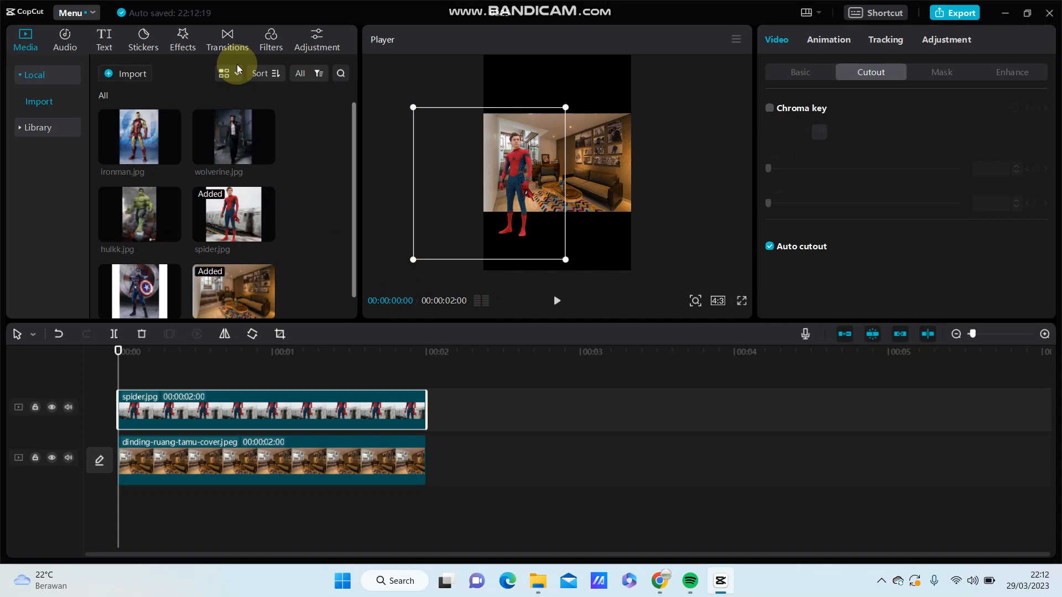
# - Add the BW 1 filter from the Featured filters to its own timeline track
pyautogui.click(270, 38)
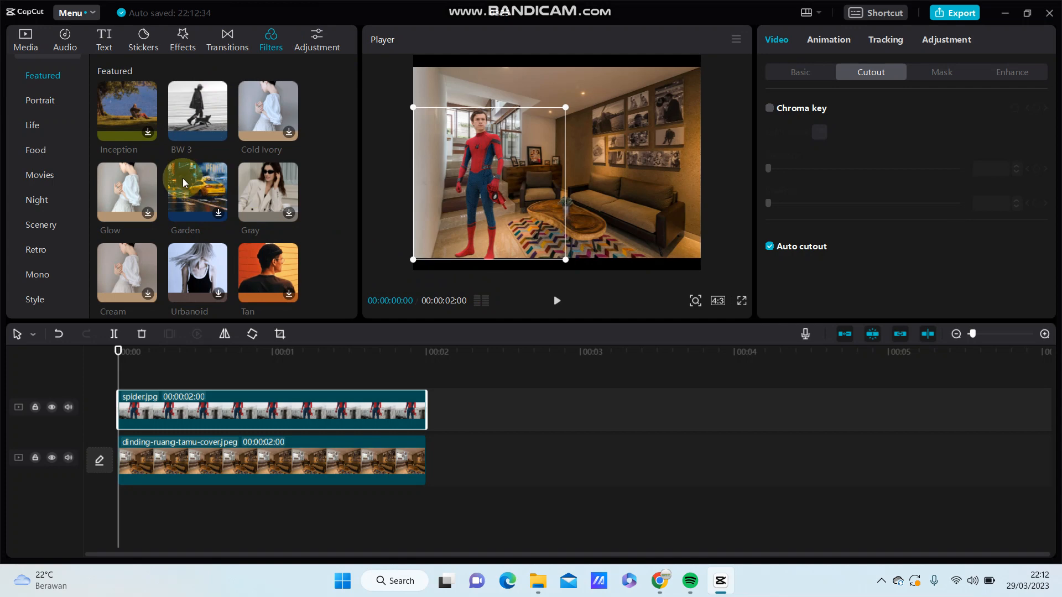
pyautogui.scroll(-3)
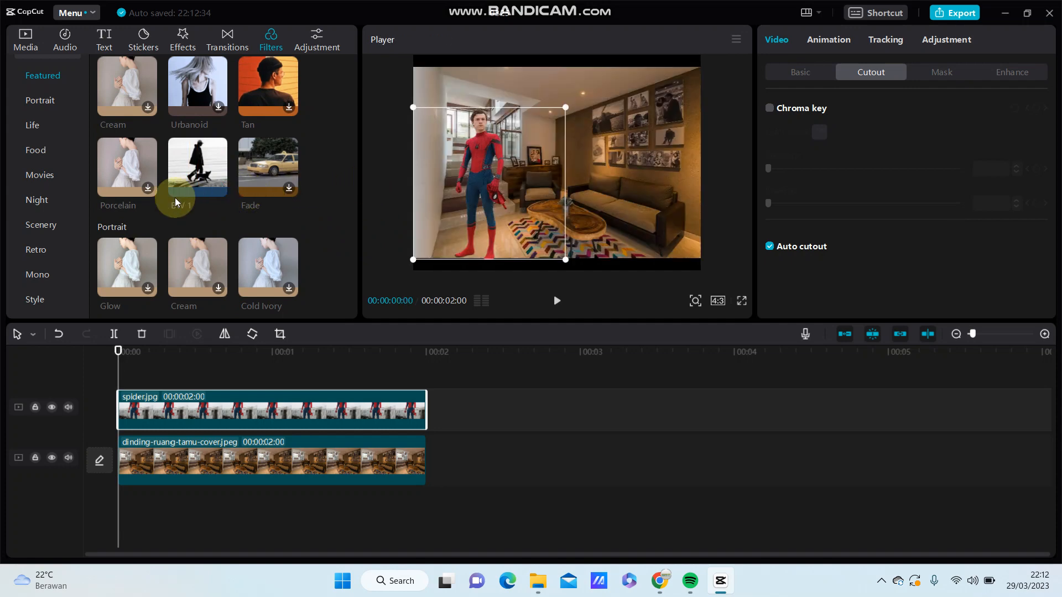
pyautogui.click(197, 167)
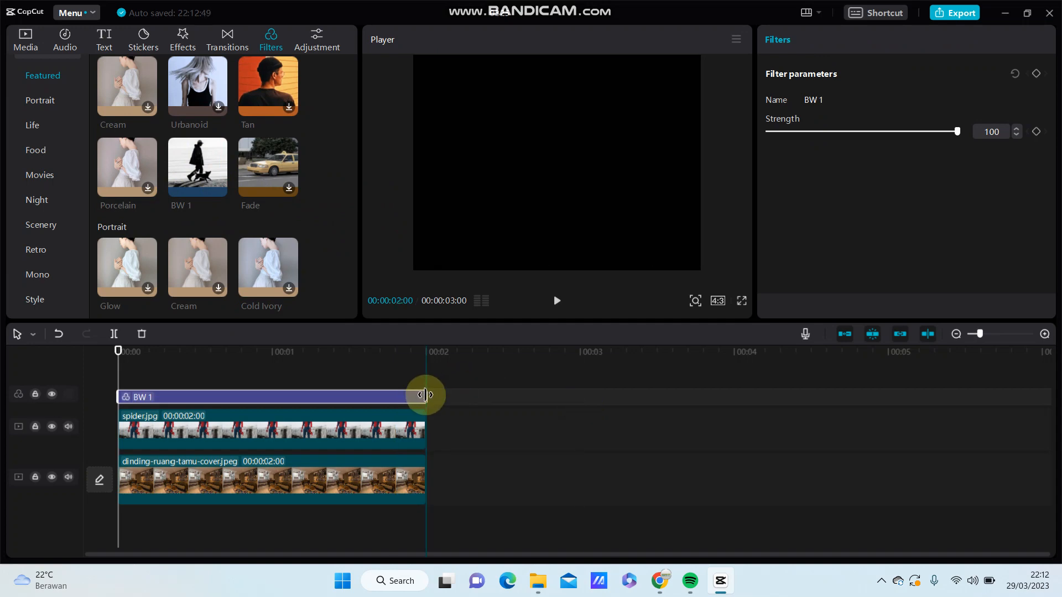
# - Preview the black-and-white composite, selecting and deselecting the Spider-Man clip
pyautogui.click(246, 433)
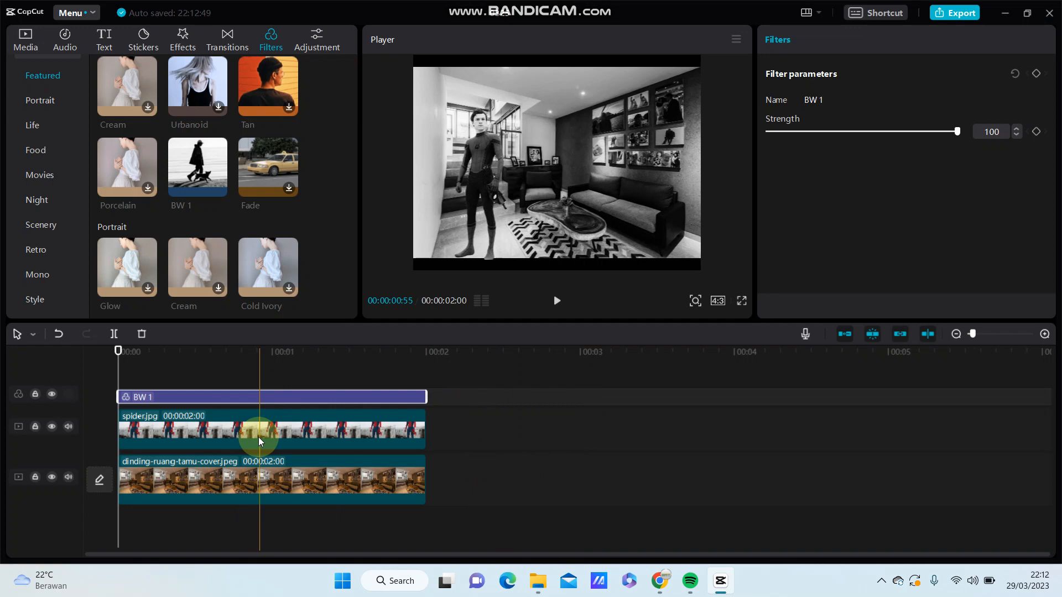
pyautogui.click(462, 439)
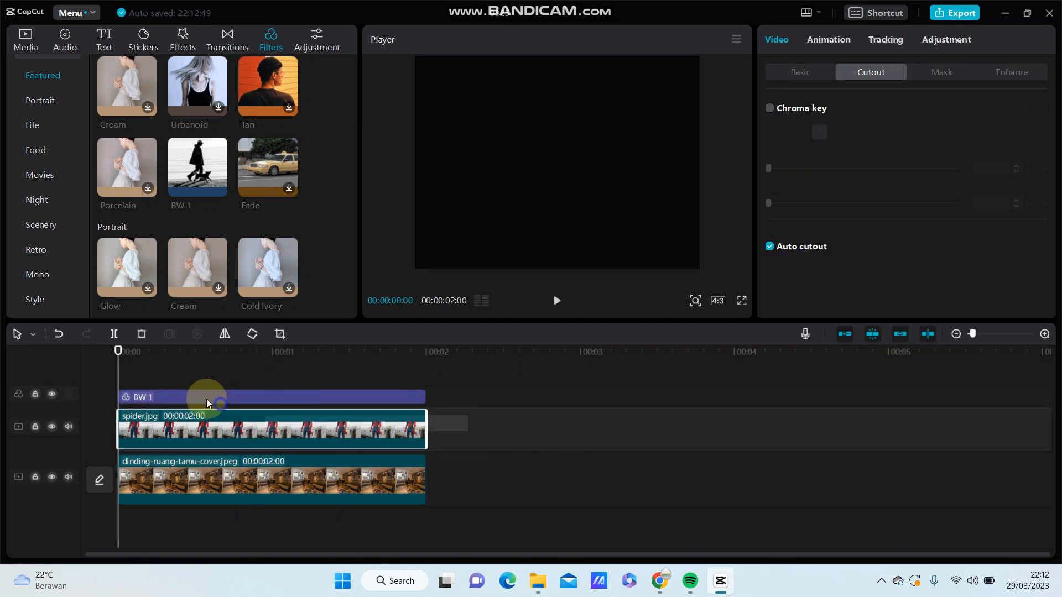
pyautogui.click(512, 434)
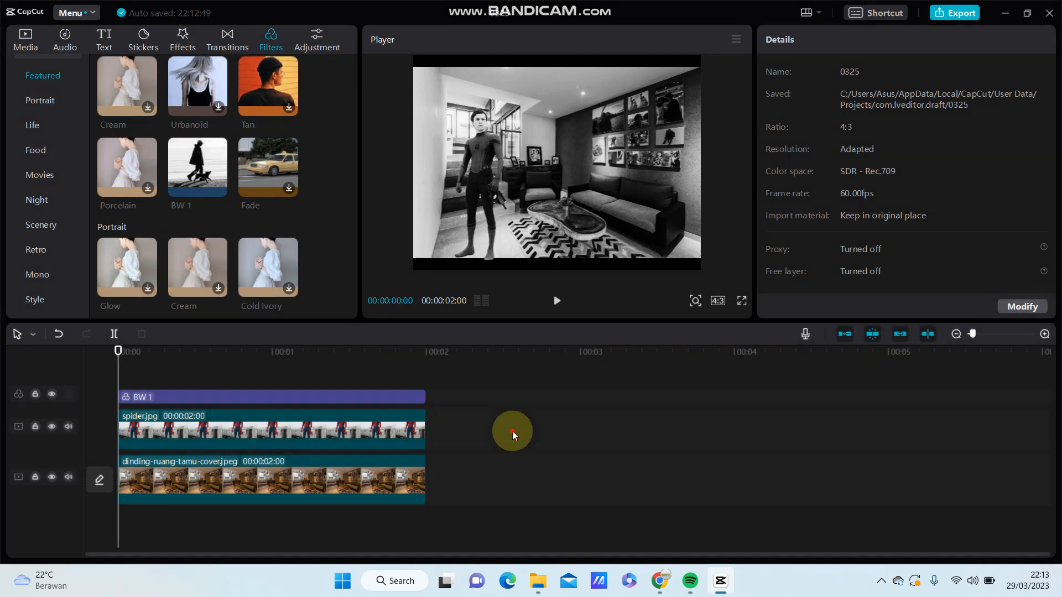
# - Create a compound clip from BW 1 and spider.jpg so only the overlay stays black and white
pyautogui.rightClick(278, 397)
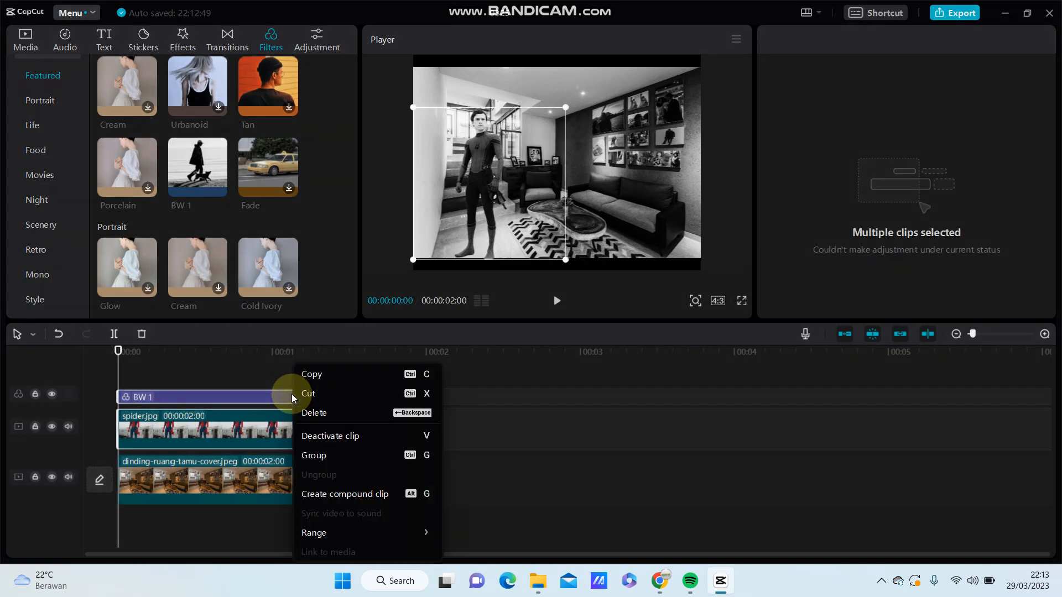
pyautogui.moveTo(331, 493)
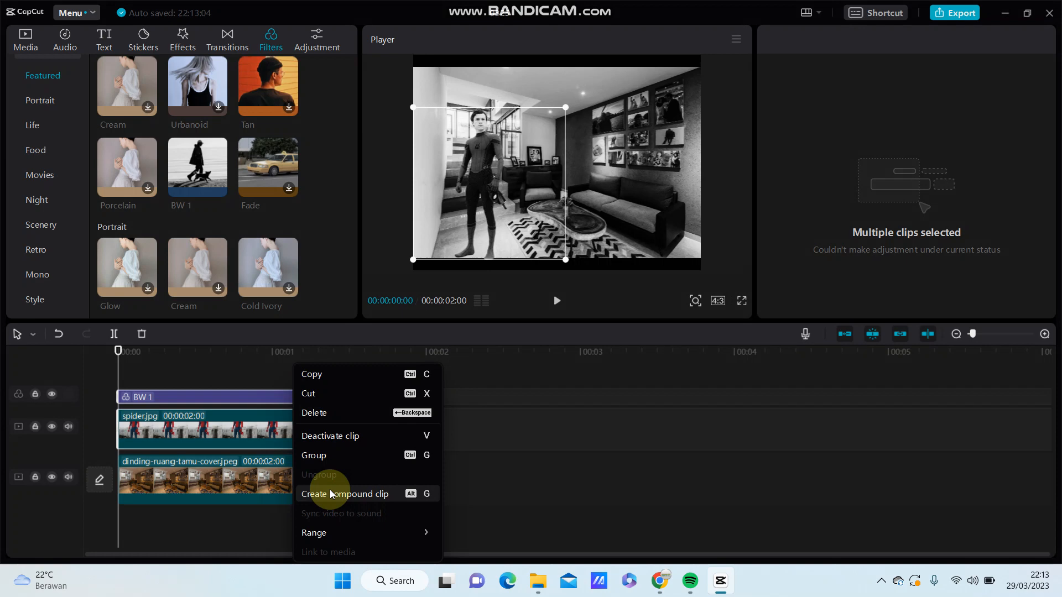
pyautogui.click(346, 494)
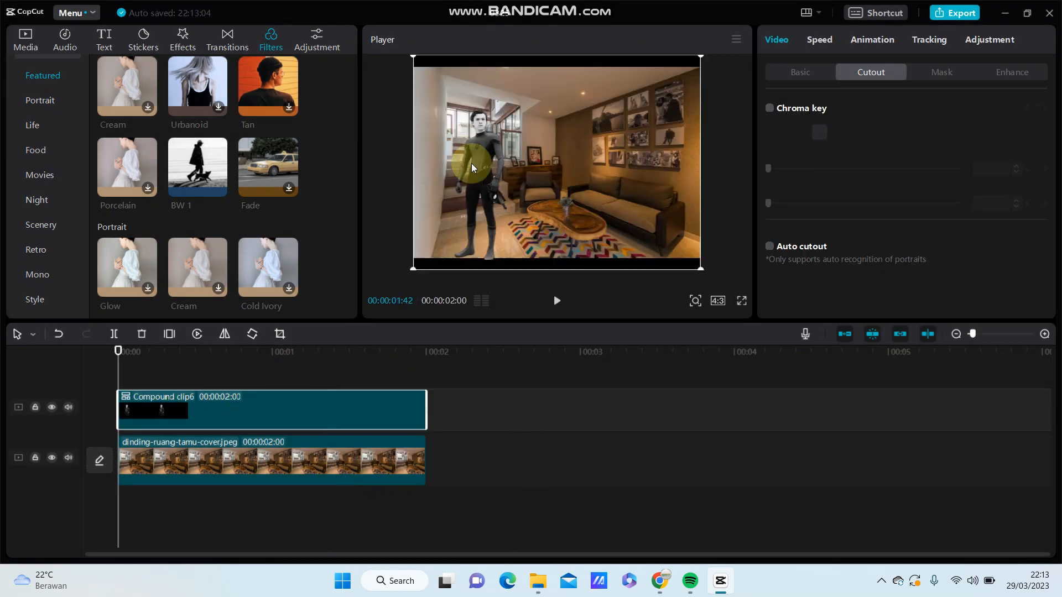